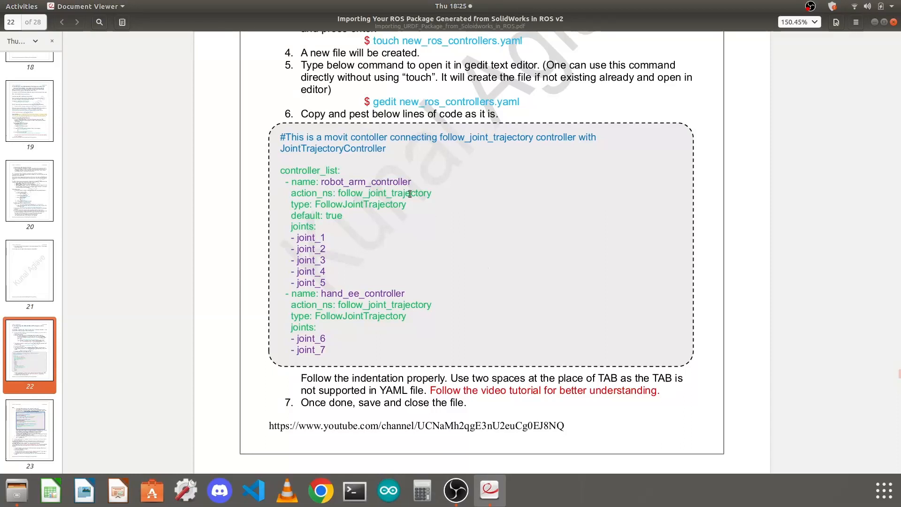
{"action": "mouse_move", "coordinate": [450, 244]}
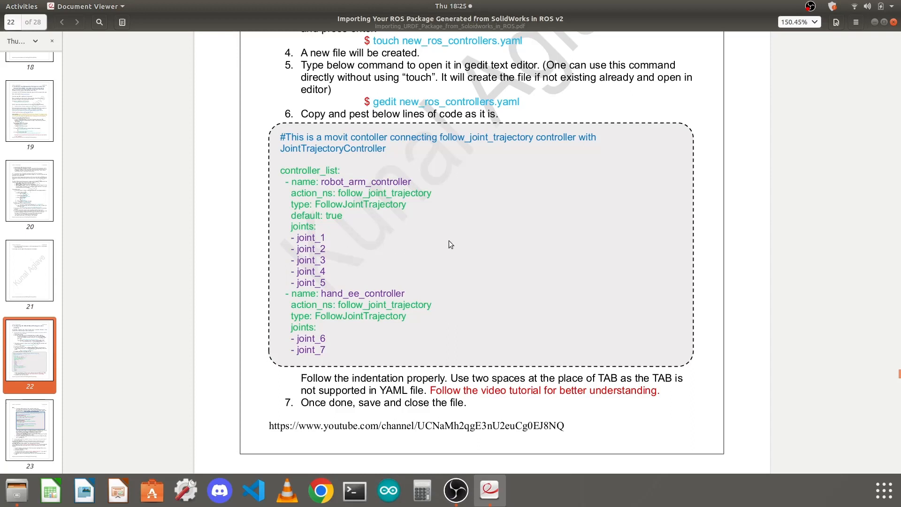
{"action": "mouse_move", "coordinate": [464, 263]}
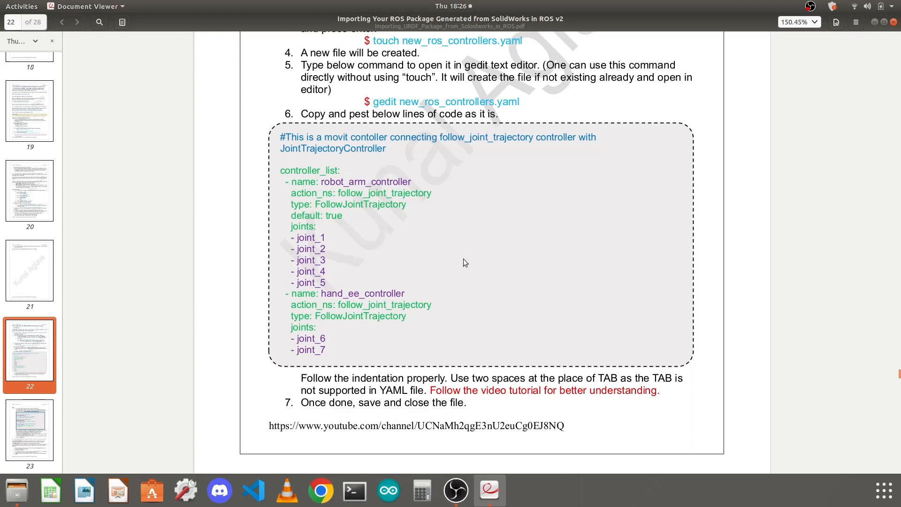
{"action": "mouse_move", "coordinate": [467, 262]}
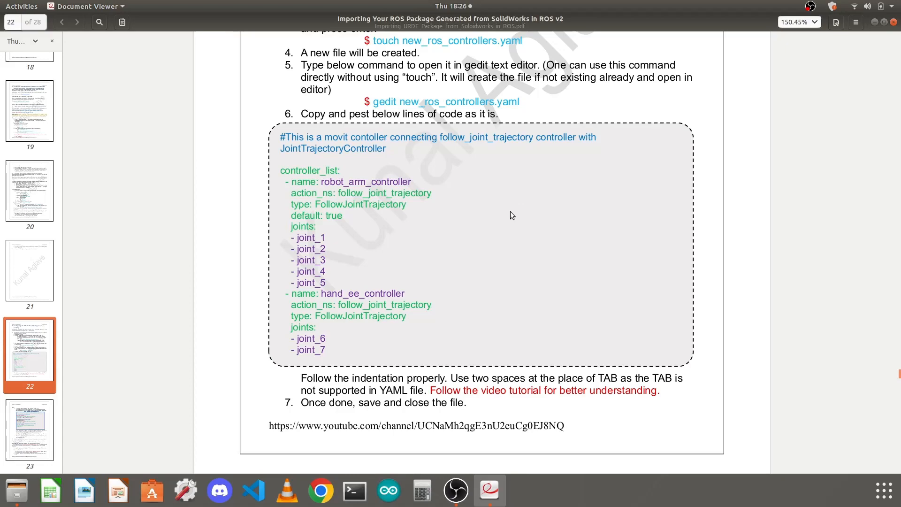
{"action": "mouse_move", "coordinate": [497, 238]}
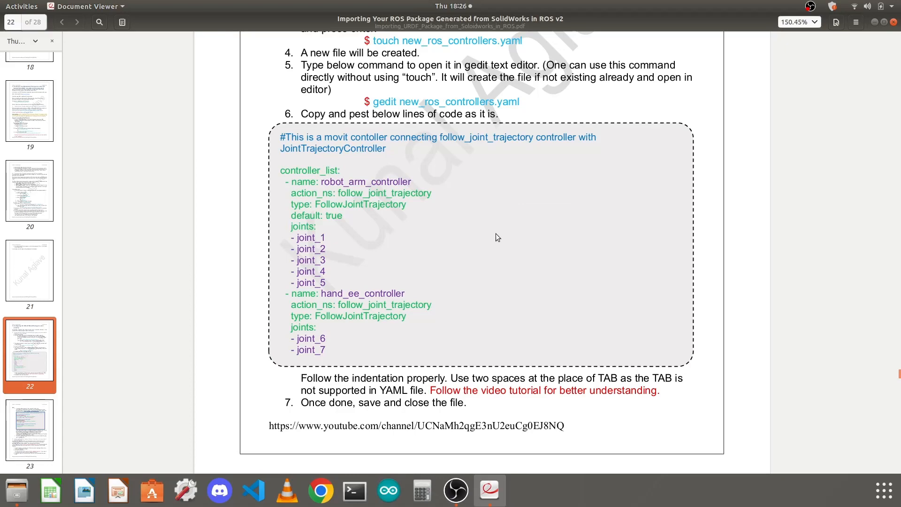
Scroll the guide down to page 24, section 5.3 on creating the MoveIt simulation launch file.
{"action": "scroll", "scroll_direction": "down", "scroll_amount": 3}
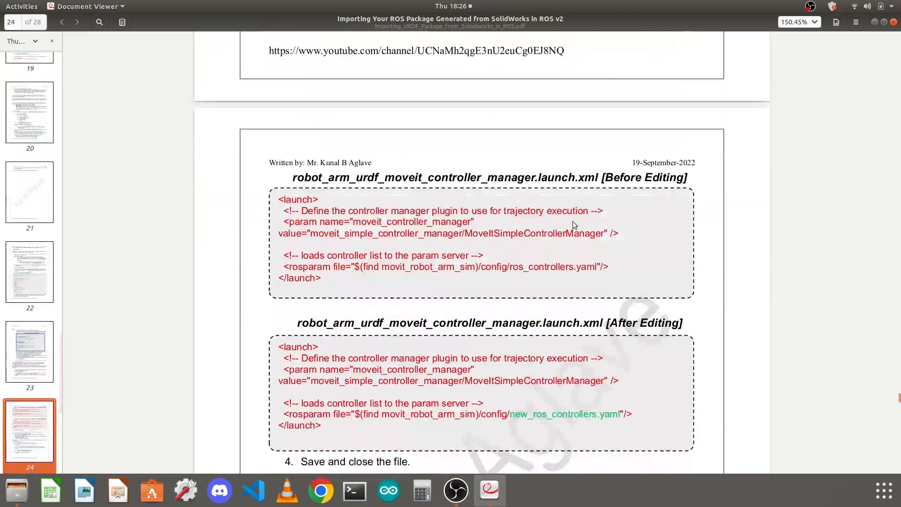
{"action": "scroll", "scroll_direction": "down", "scroll_amount": 3}
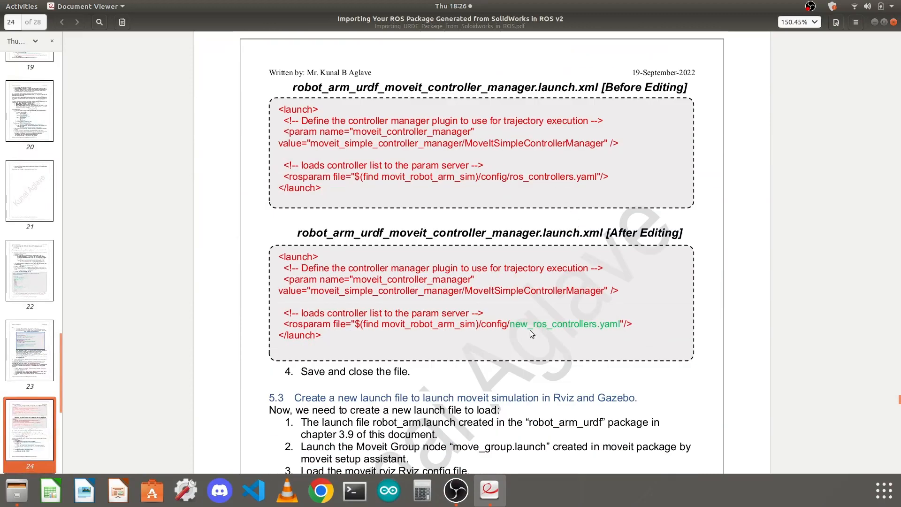
{"action": "mouse_move", "coordinate": [523, 314]}
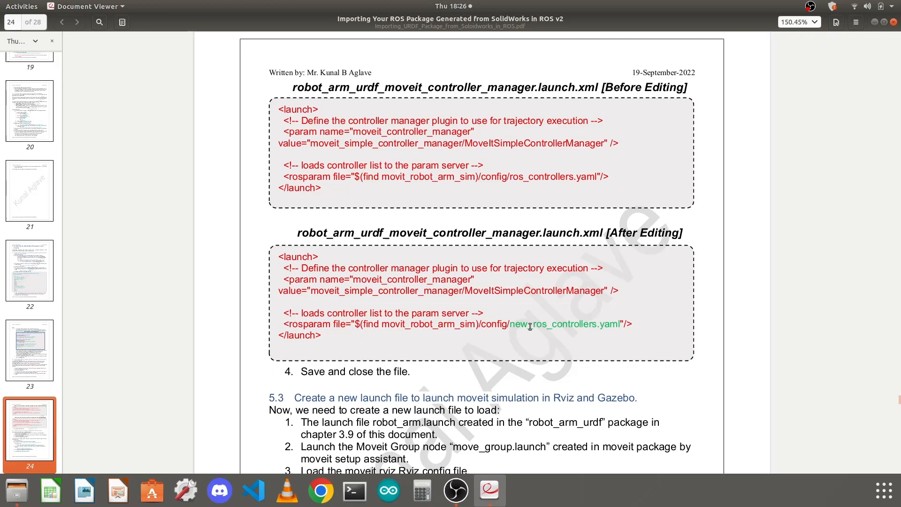
{"action": "scroll", "scroll_direction": "down", "scroll_amount": 3}
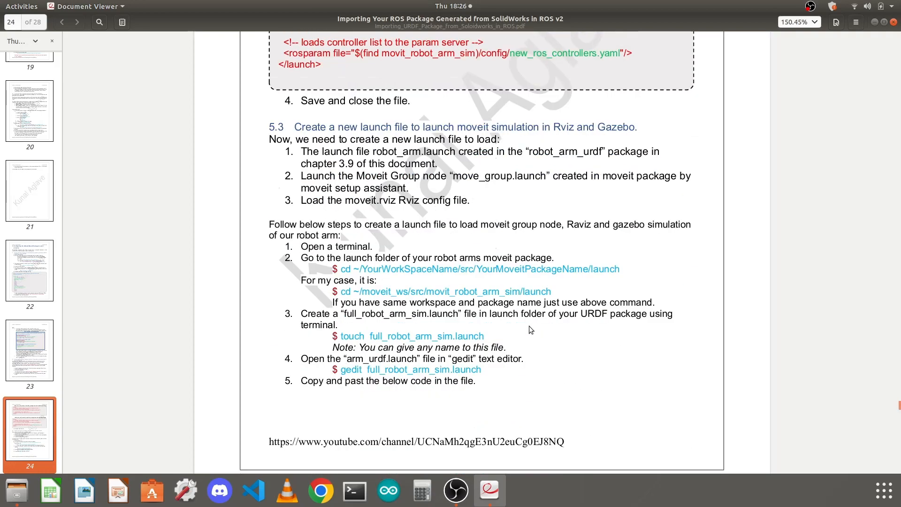
{"action": "scroll", "scroll_direction": "down", "scroll_amount": 3}
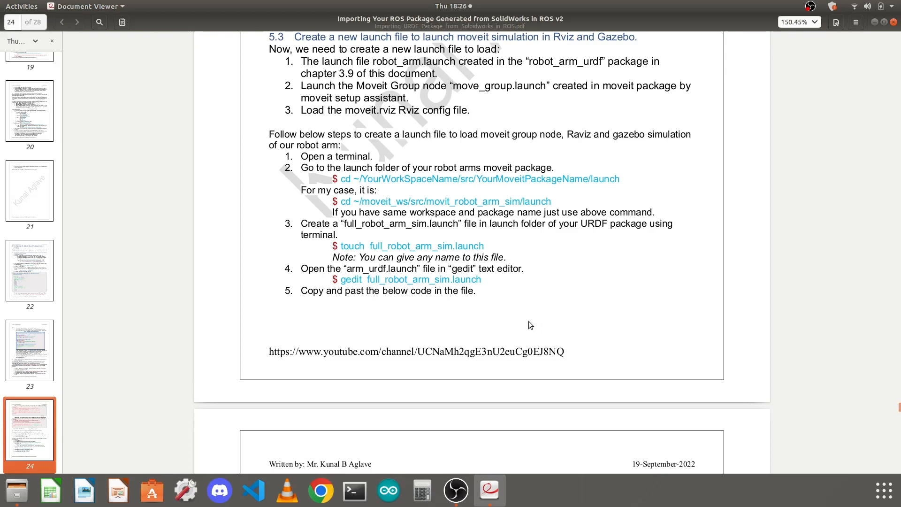
{"action": "mouse_move", "coordinate": [357, 421]}
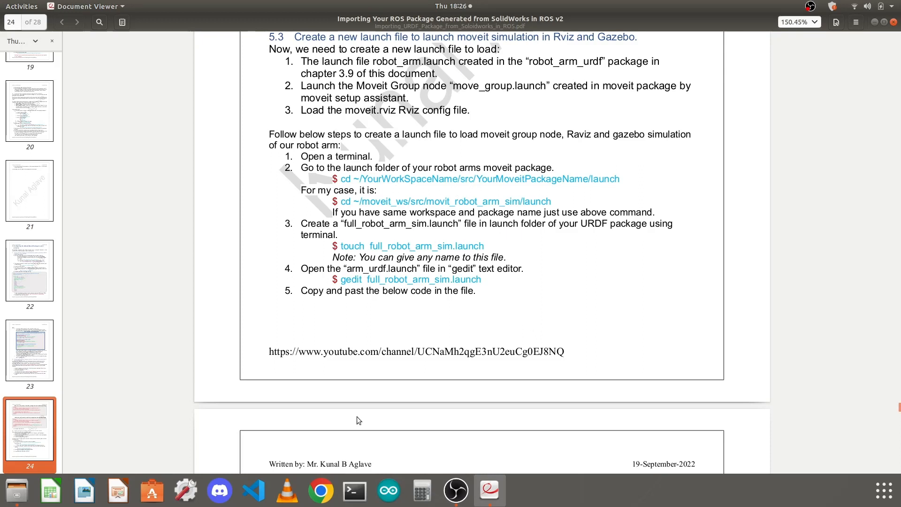
Start a fresh Terminal window from the dock icon's menu.
{"action": "right_click", "coordinate": [355, 491]}
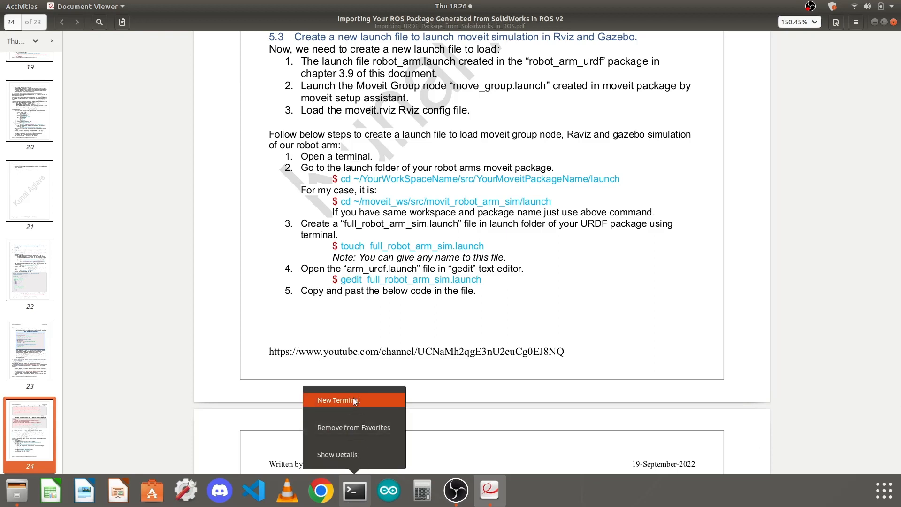
{"action": "left_click", "coordinate": [338, 400]}
{"action": "type", "text": "cd ~/"}
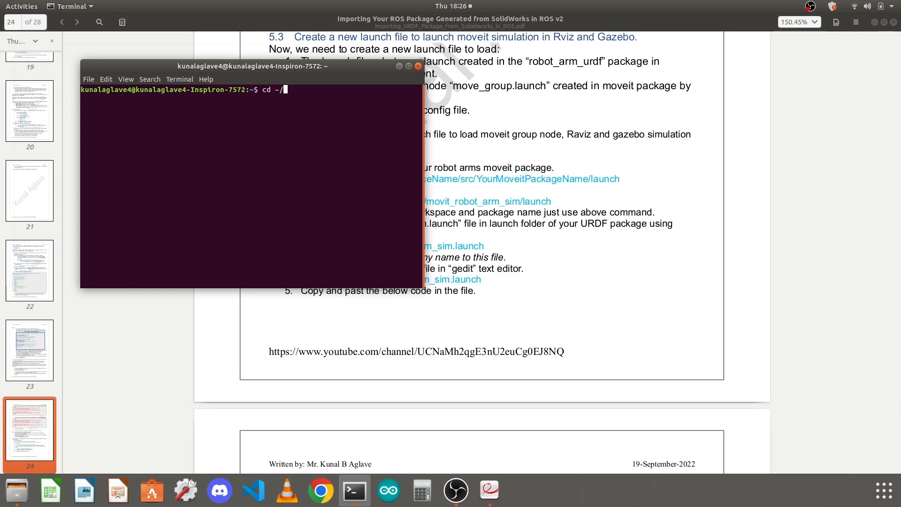
Enter cd ~/moveit_ws/src/movit_robot_arm_sim/launch/ to move into the package's launch folder.
{"action": "type", "text": "moveit_ws/"}
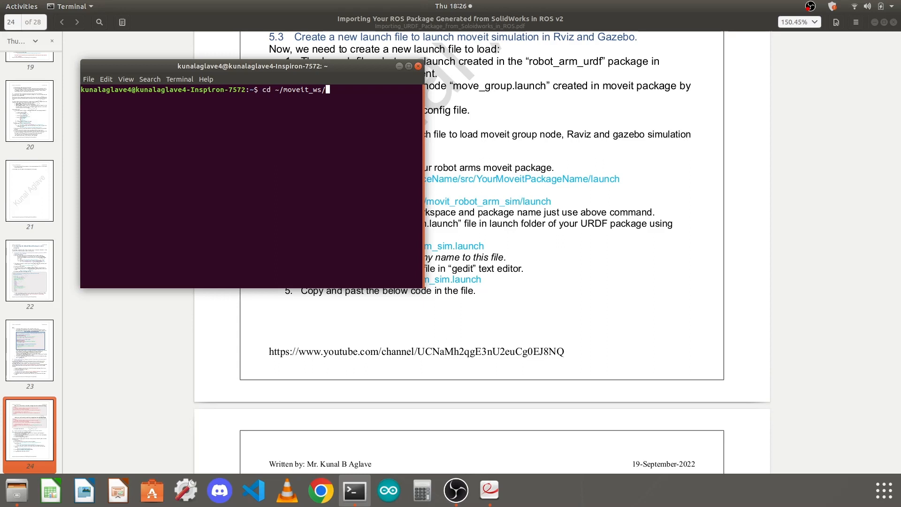
{"action": "type", "text": "src"}
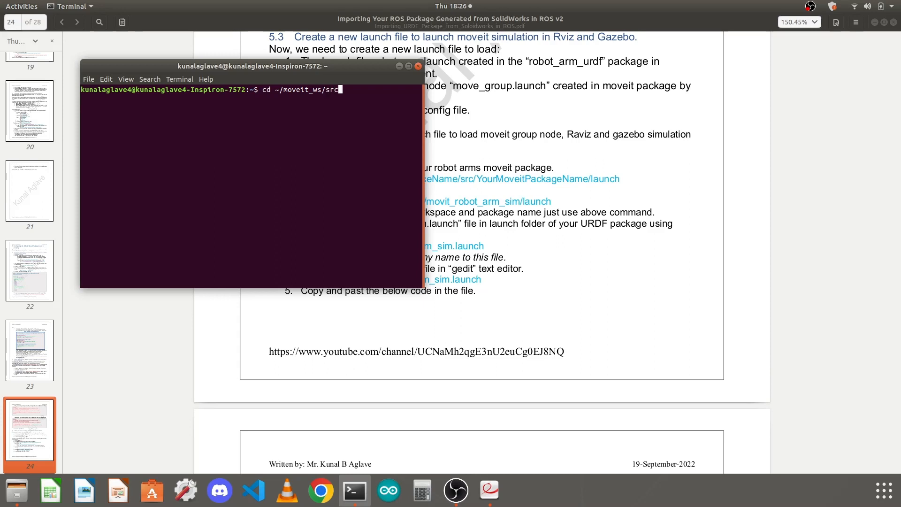
{"action": "type", "text": "/"}
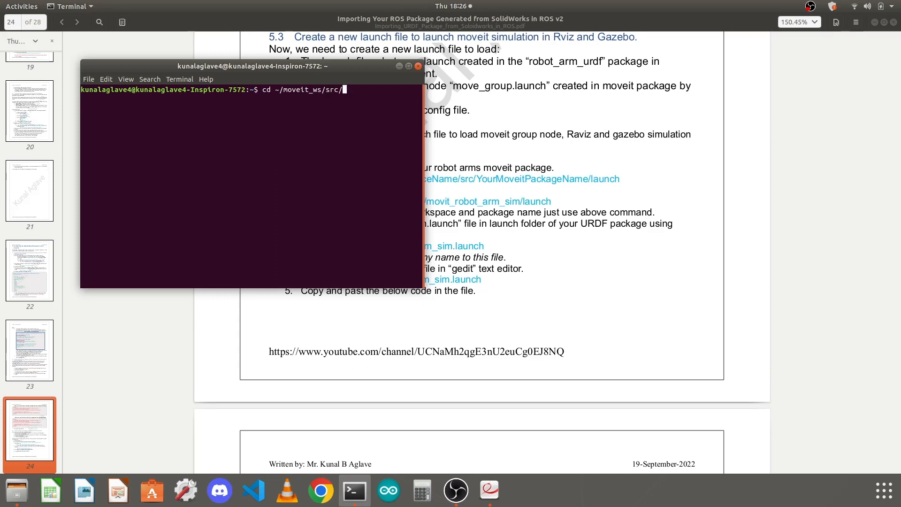
{"action": "type", "text": "mo"}
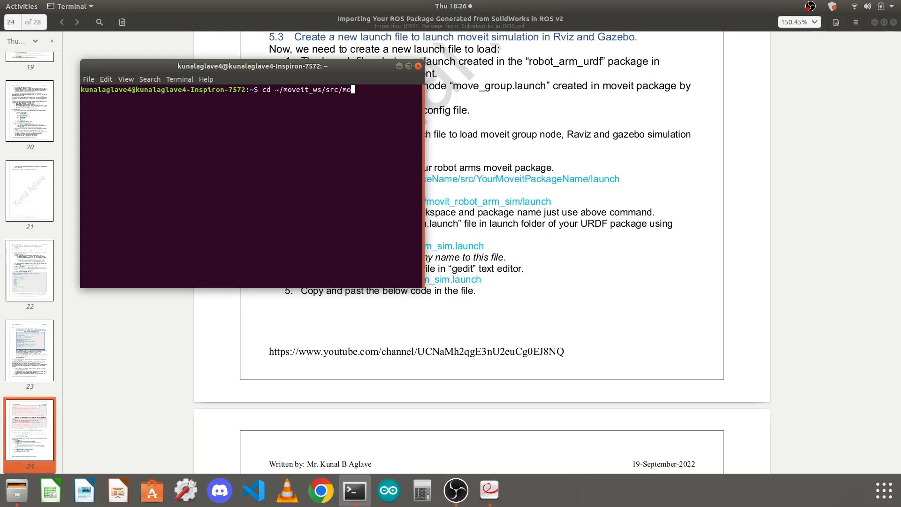
{"action": "type", "text": "vit_robot_arm_sim/"}
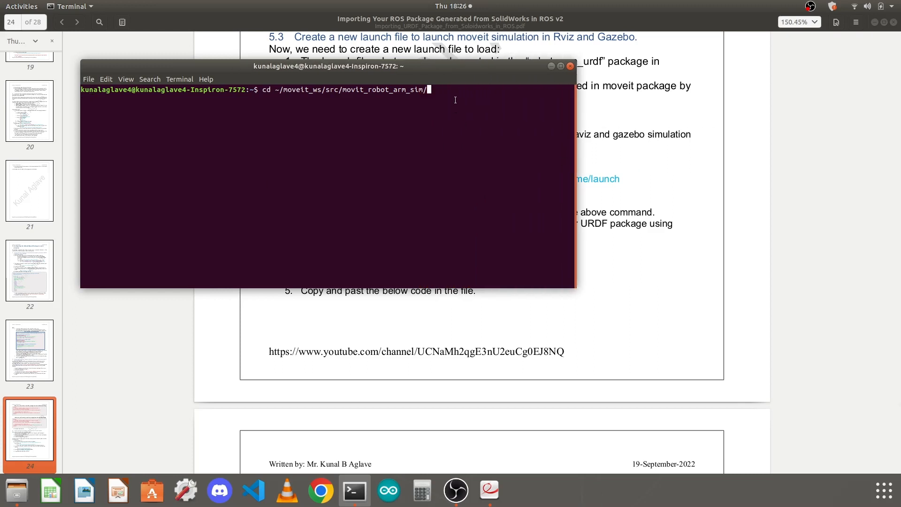
{"action": "type", "text": "lu"}
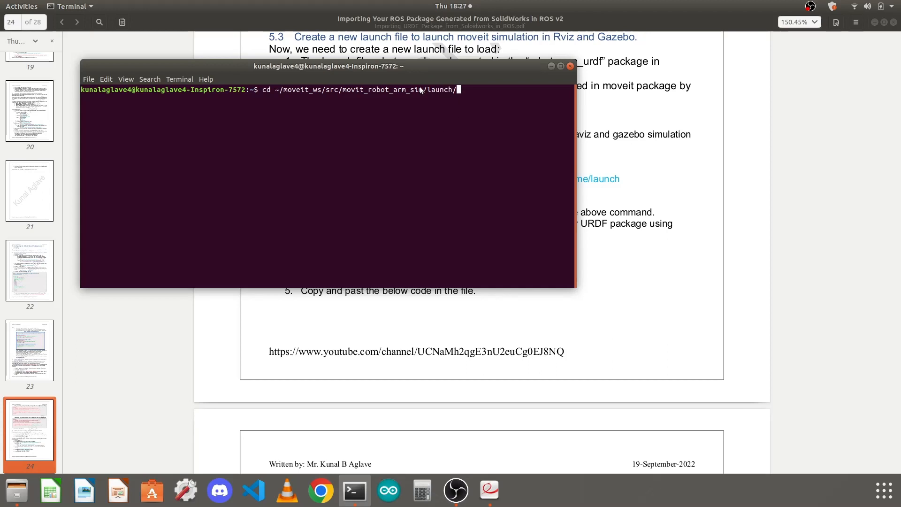
{"action": "mouse_move", "coordinate": [472, 138]}
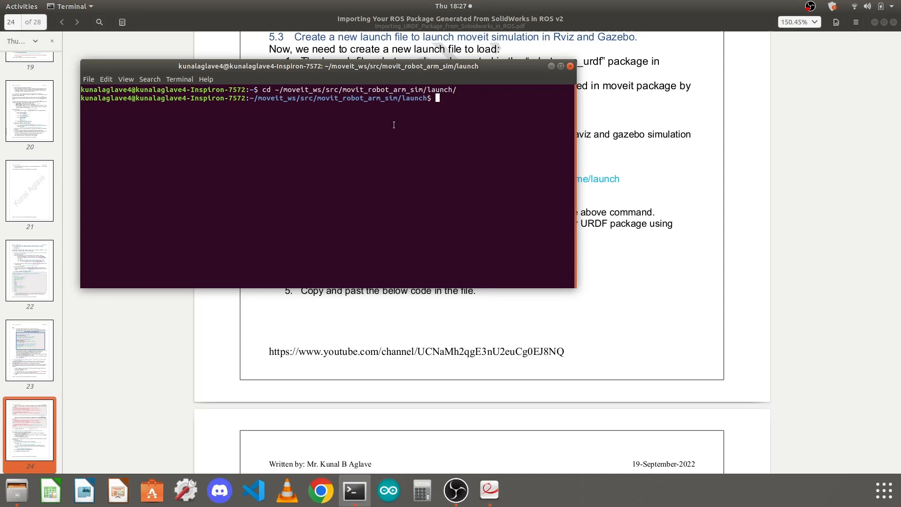
{"action": "mouse_move", "coordinate": [405, 118]}
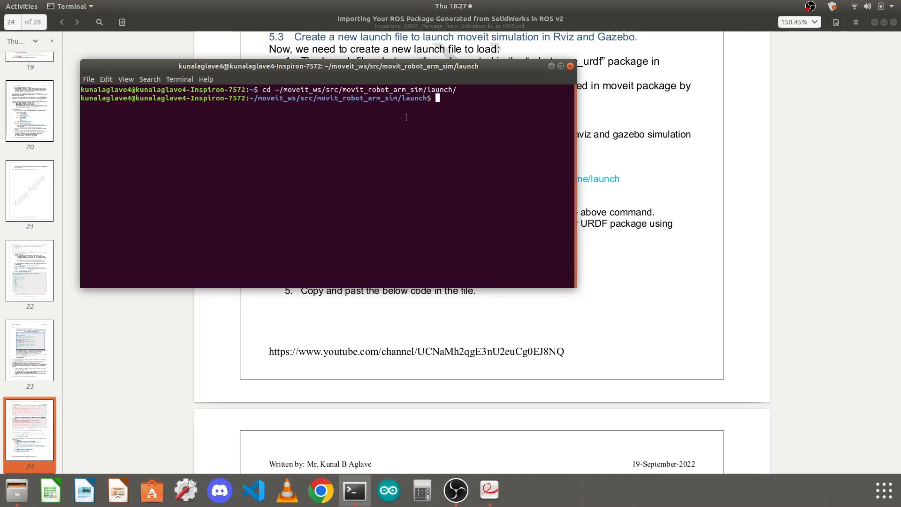
{"action": "mouse_move", "coordinate": [435, 144]}
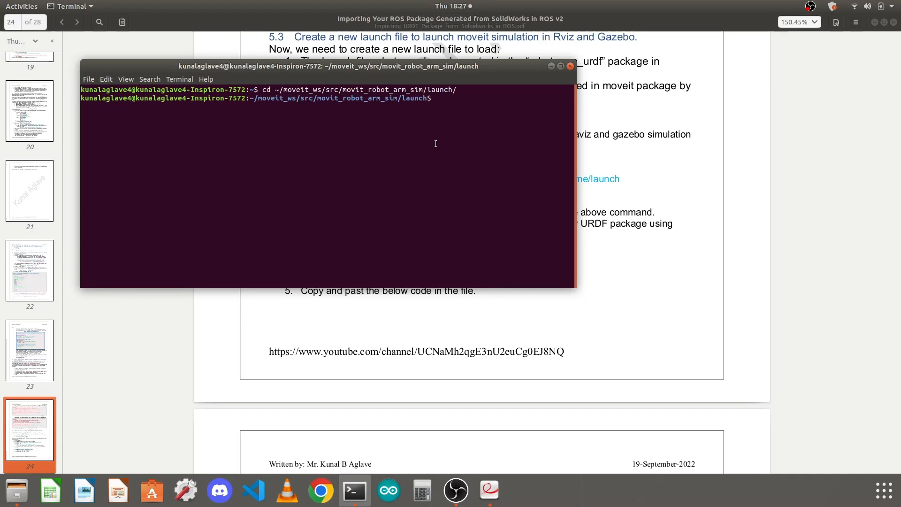
Copy 'gedit full_robot_arm_sim.launch' from step 4 of the guide and return to the terminal.
{"action": "left_click", "coordinate": [570, 66]}
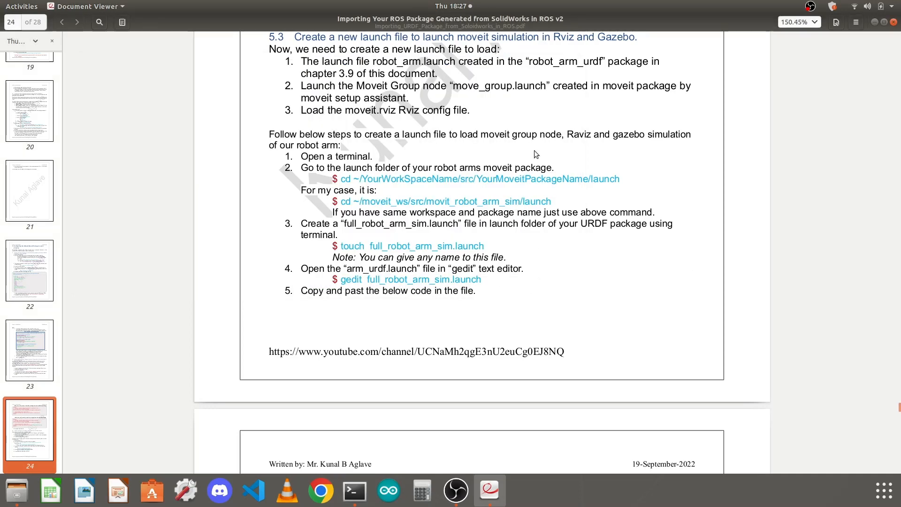
{"action": "mouse_move", "coordinate": [378, 217]}
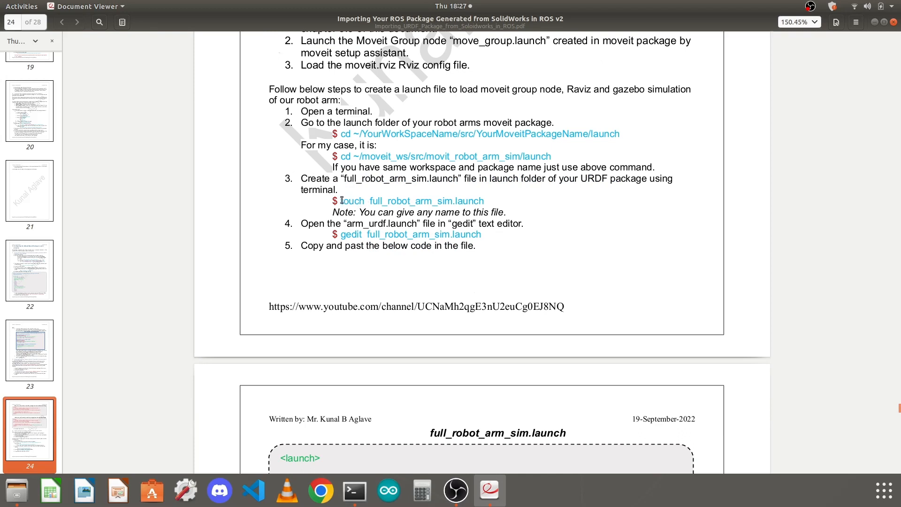
{"action": "left_click_drag", "start_coordinate": [342, 201], "coordinate": [485, 201]}
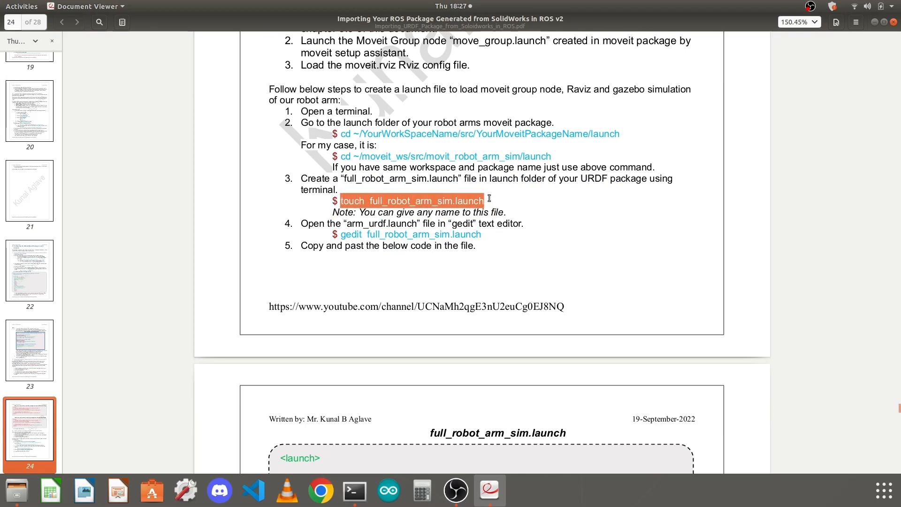
{"action": "mouse_move", "coordinate": [417, 199]}
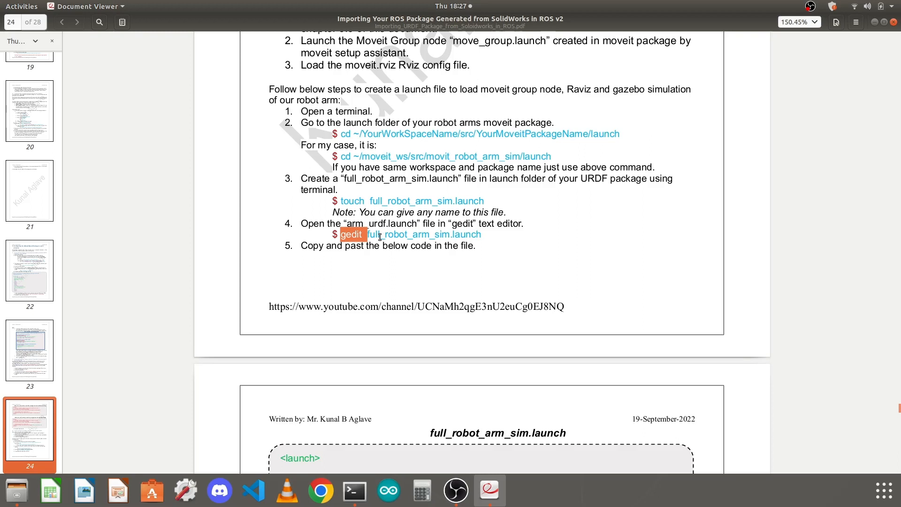
{"action": "left_click_drag", "start_coordinate": [368, 235], "coordinate": [483, 234]}
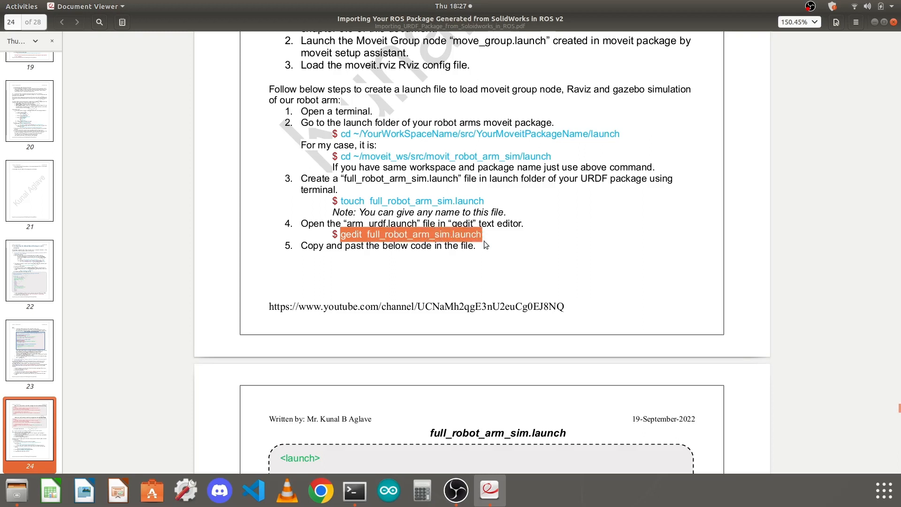
{"action": "left_click", "coordinate": [354, 490]}
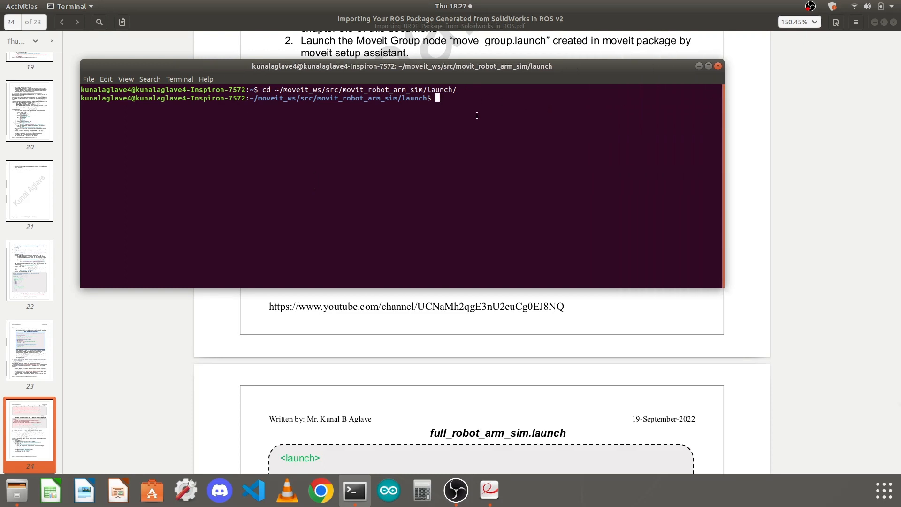
Run gedit full_robot_arm_sim.launch to open the new launch file in gedit.
{"action": "type", "text": "gedit full_robot_arm_sim.launch"}
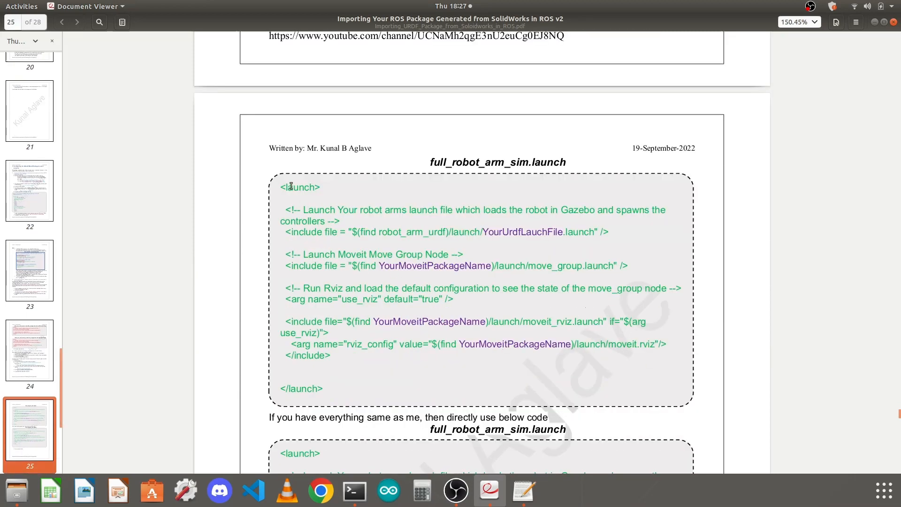
{"action": "left_click_drag", "start_coordinate": [281, 186], "coordinate": [349, 344]}
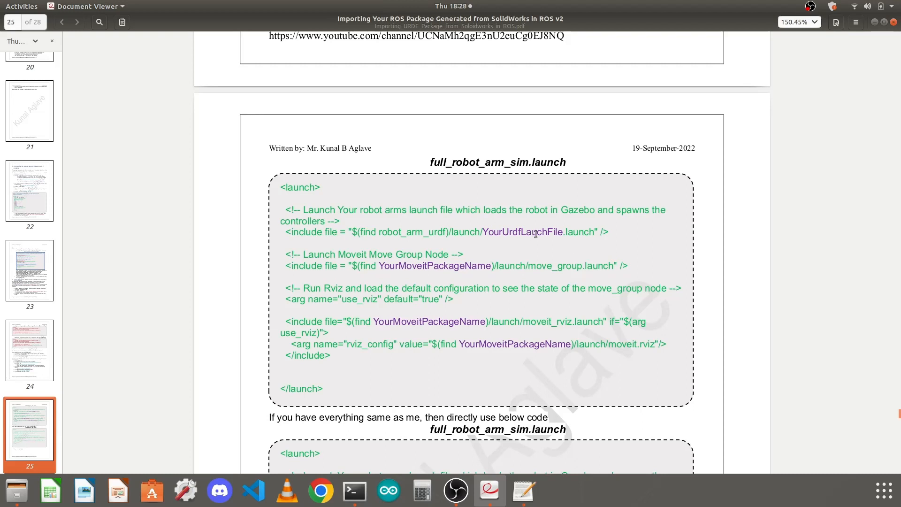
{"action": "mouse_move", "coordinate": [532, 233]}
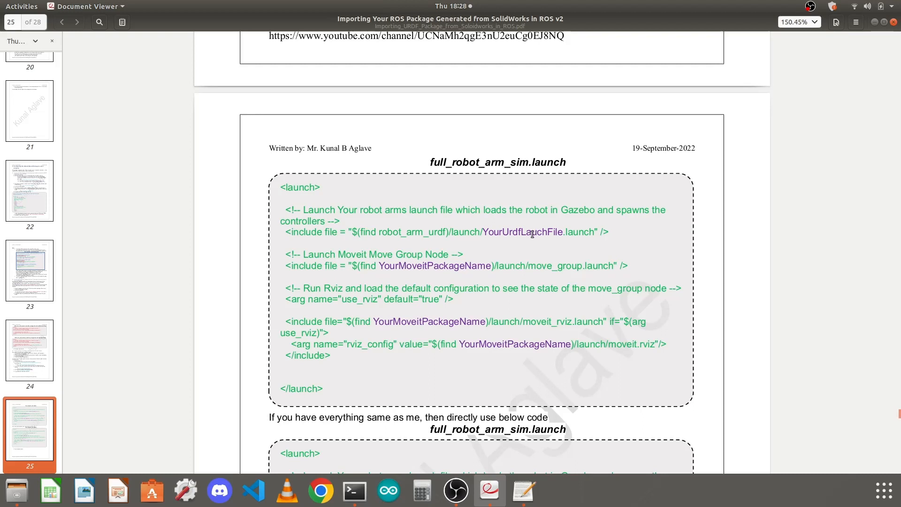
{"action": "mouse_move", "coordinate": [451, 248]}
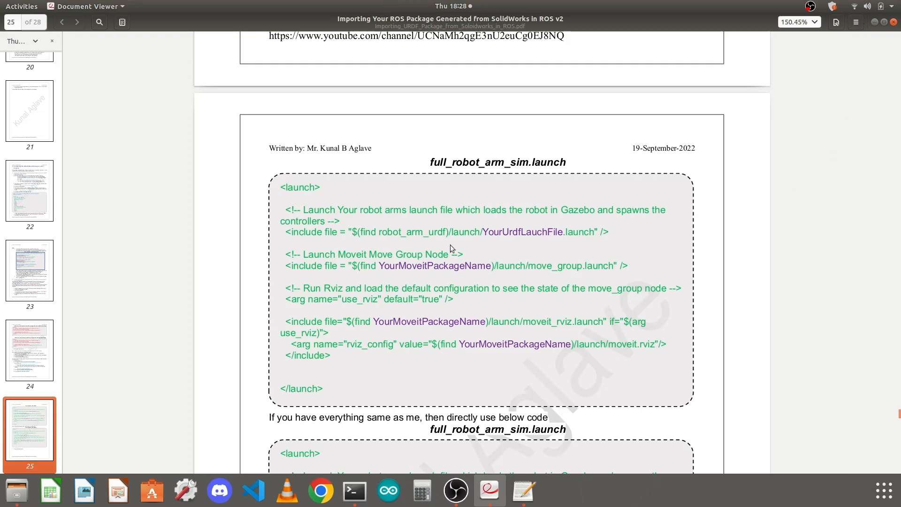
{"action": "left_click_drag", "start_coordinate": [378, 266], "coordinate": [616, 266]}
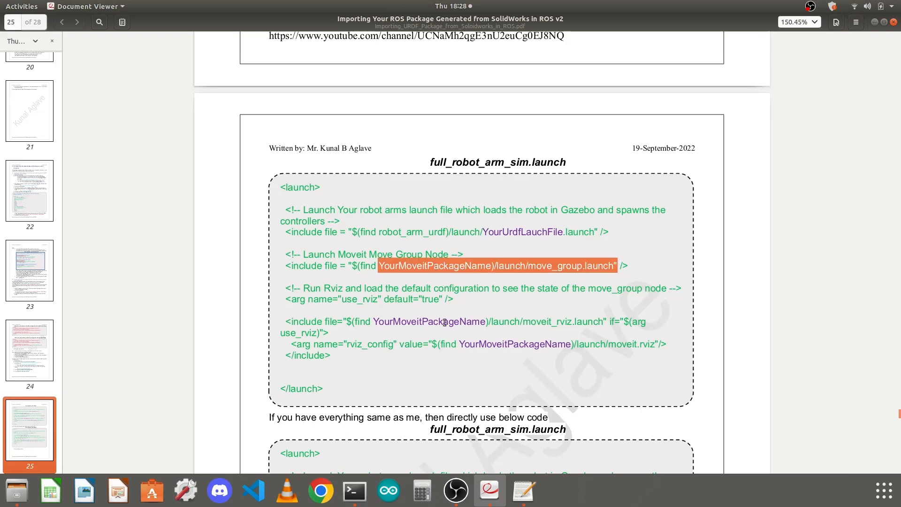
{"action": "left_click", "coordinate": [454, 319]}
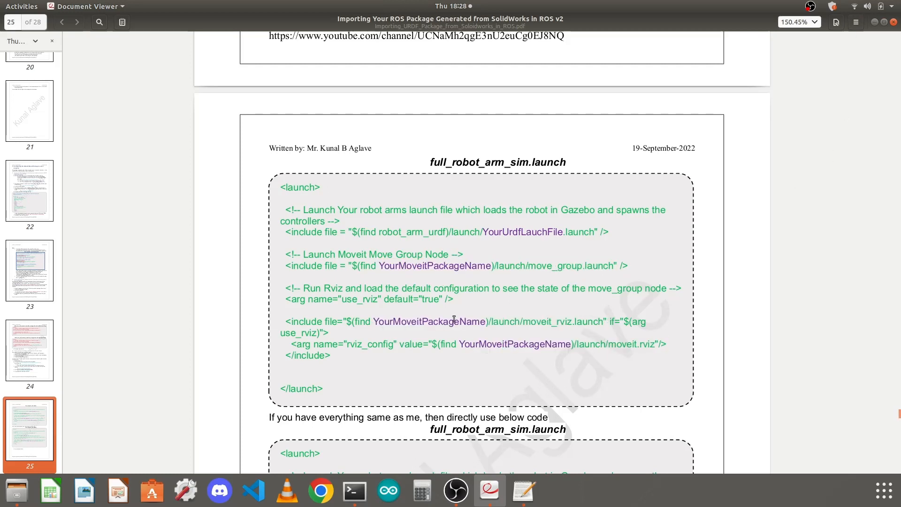
{"action": "mouse_move", "coordinate": [279, 188]}
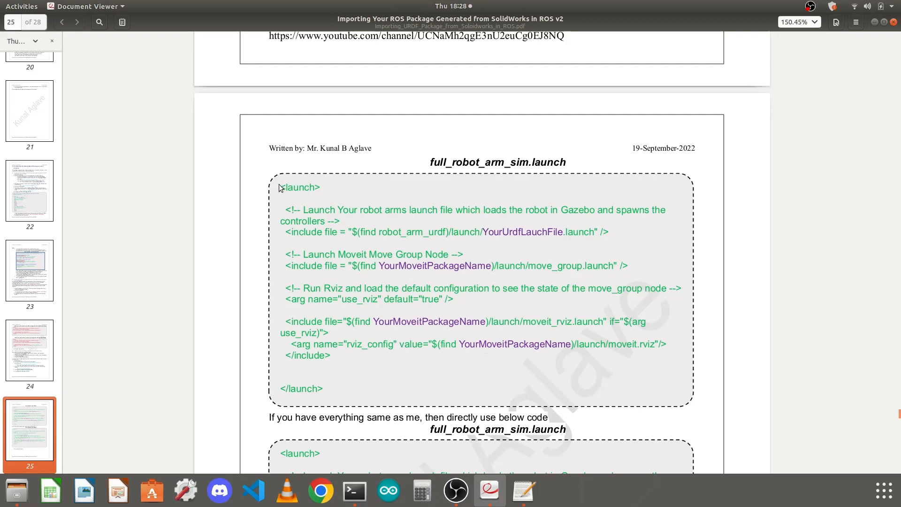
Copy the full_robot_arm_sim.launch code listing from page 25 of the guide.
{"action": "left_click_drag", "start_coordinate": [281, 188], "coordinate": [324, 388]}
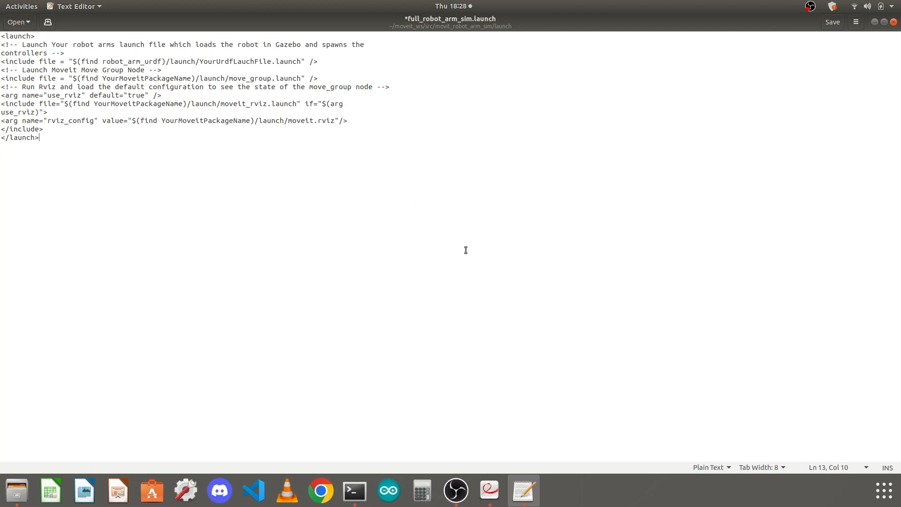
{"action": "mouse_move", "coordinate": [205, 22]}
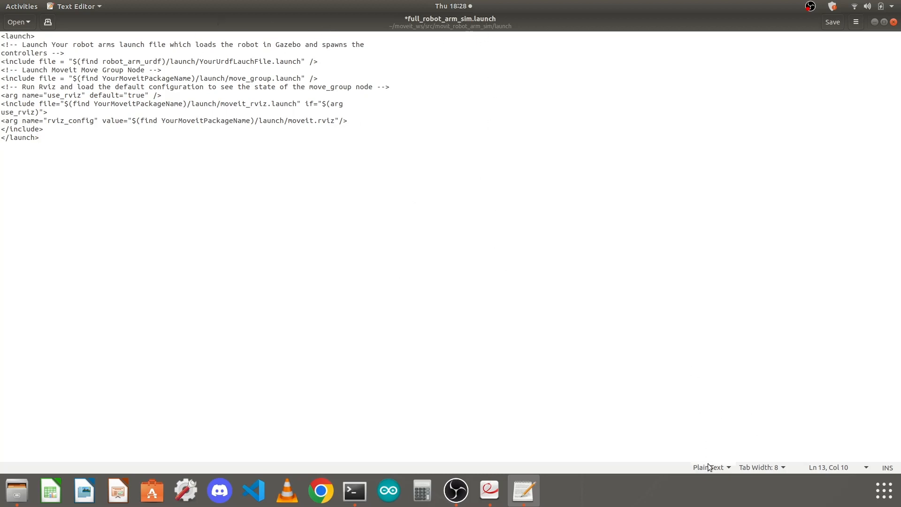
Switch the file's highlighting language from Plain Text to XML.
{"action": "left_click", "coordinate": [710, 467]}
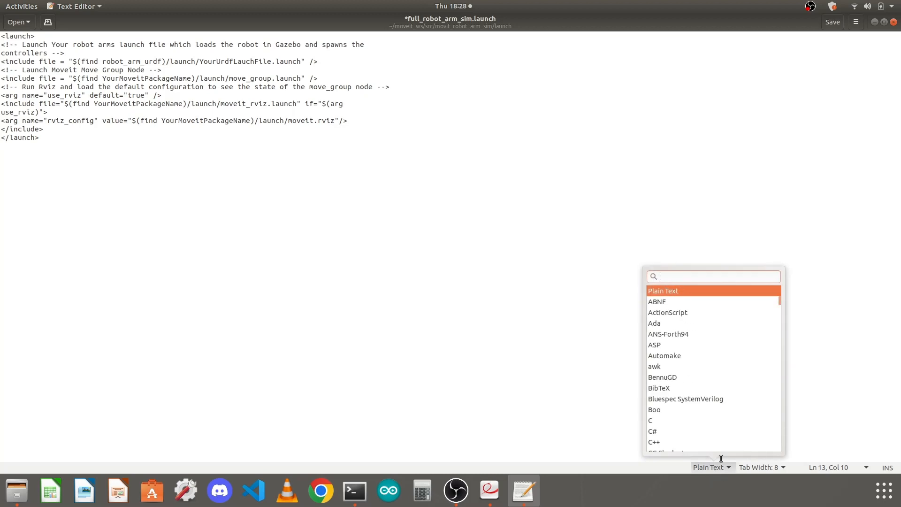
{"action": "type", "text": "x"}
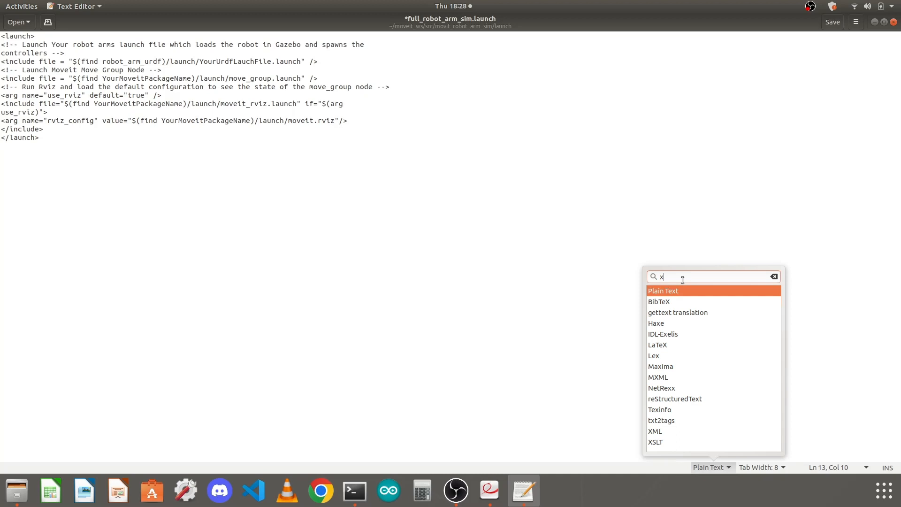
{"action": "left_click", "coordinate": [655, 432]}
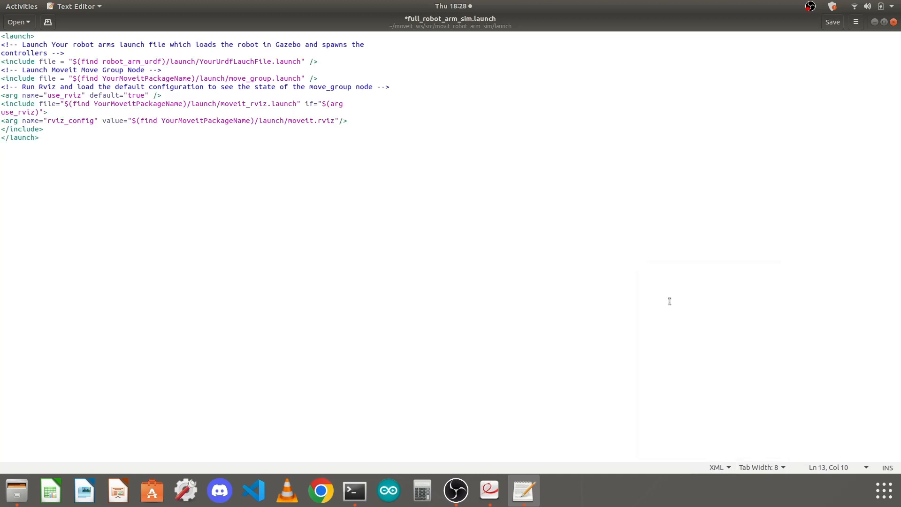
{"action": "left_click", "coordinate": [40, 137]}
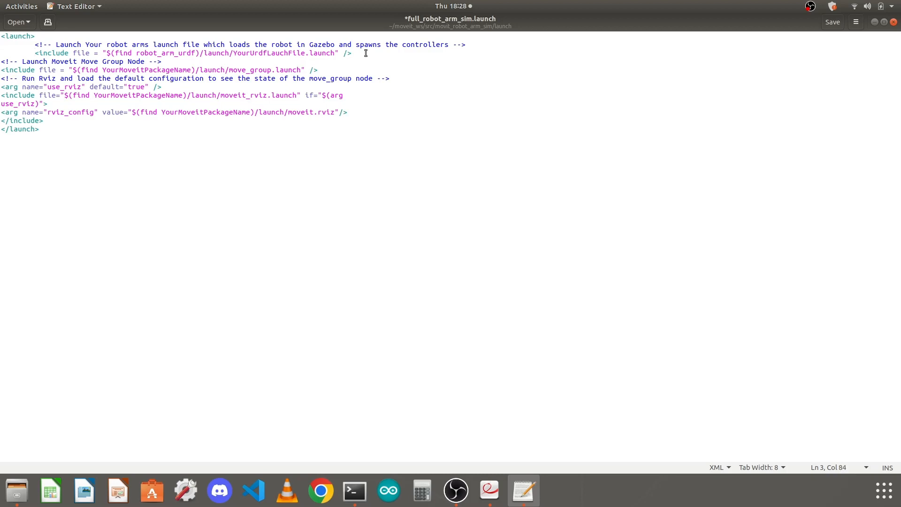
Join the wrapped comment and indent the comment and robot_arm_urdf include lines under <launch>.
{"action": "key", "text": "Return"}
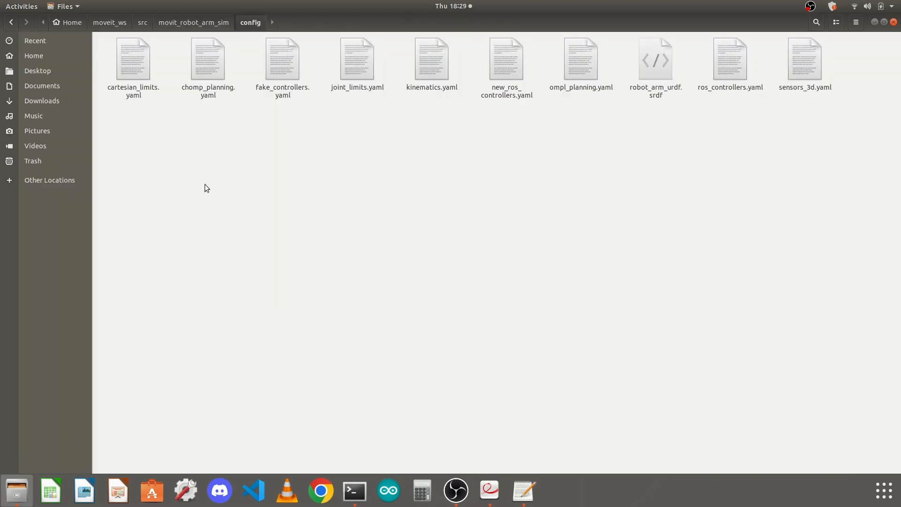
Browse Files to robot_arm_urdf/launch and select arm_urdf.launch to read its name.
{"action": "left_click", "coordinate": [142, 22]}
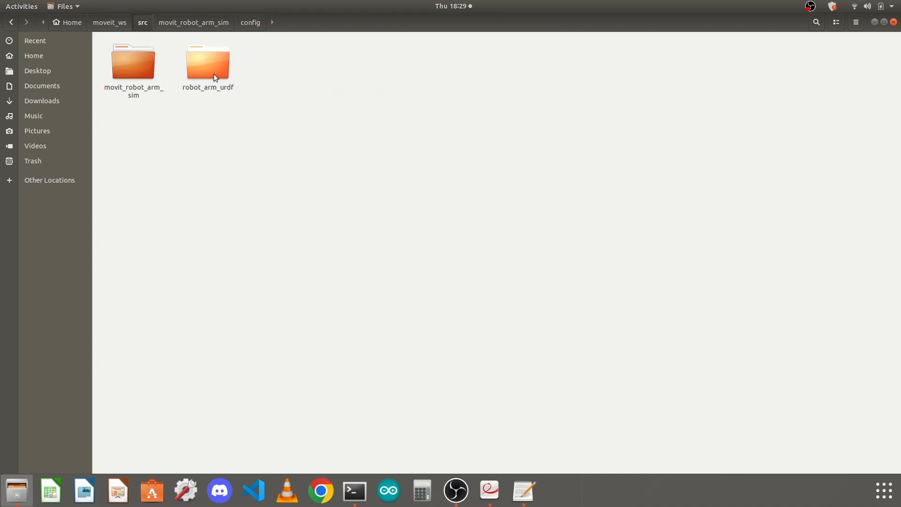
{"action": "double_click", "coordinate": [207, 60]}
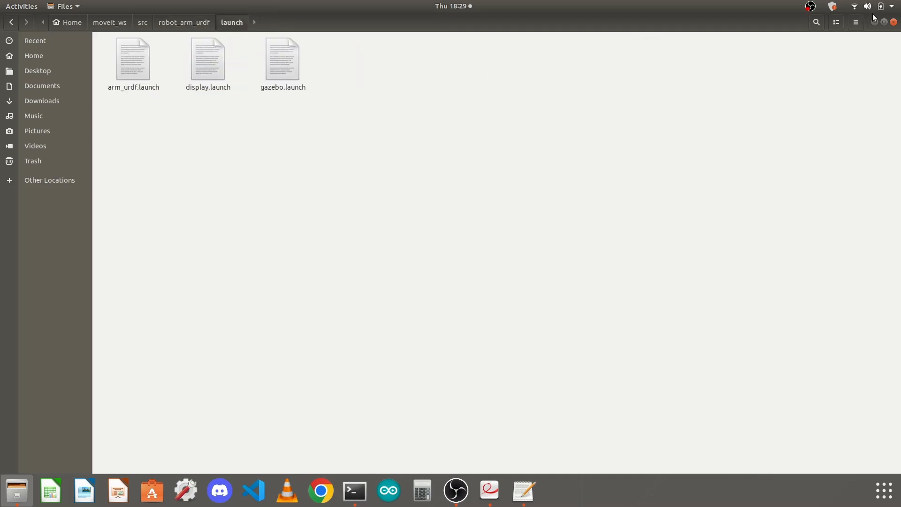
{"action": "left_click", "coordinate": [132, 58]}
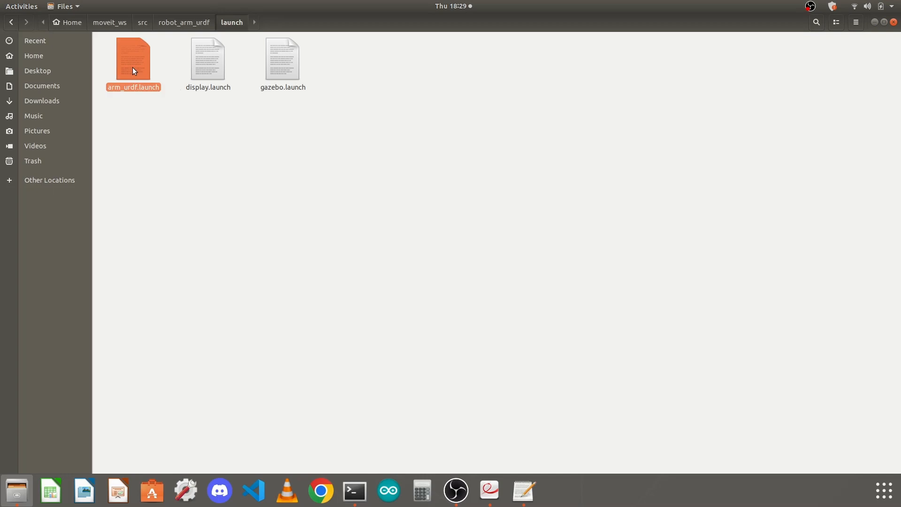
{"action": "key", "text": "F2"}
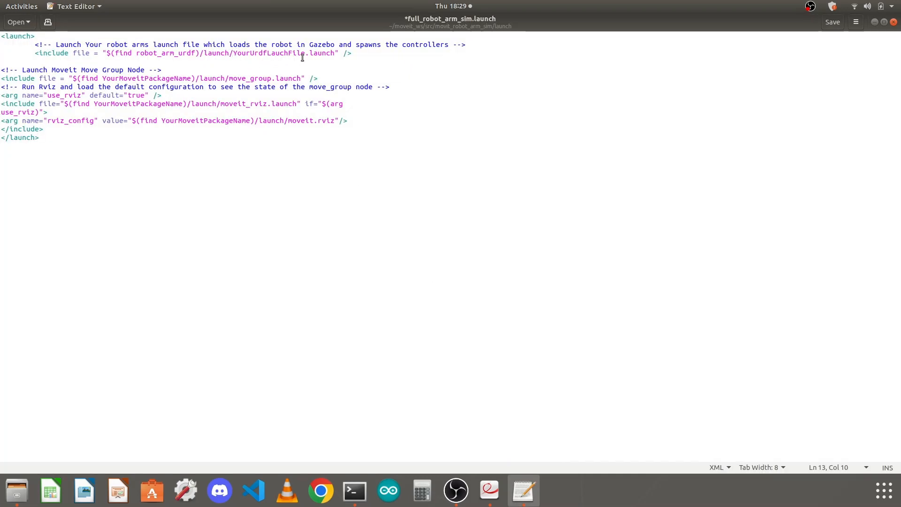
Replace the placeholder YourUrdfLauchFile.launch with arm_urdf.launch in the first include line.
{"action": "double_click", "coordinate": [261, 53]}
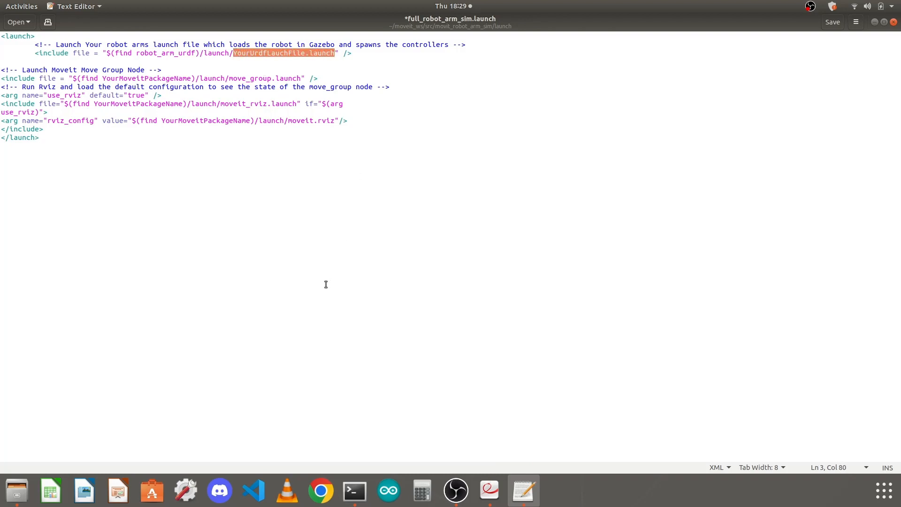
{"action": "type", "text": "arm_urdf.launch"}
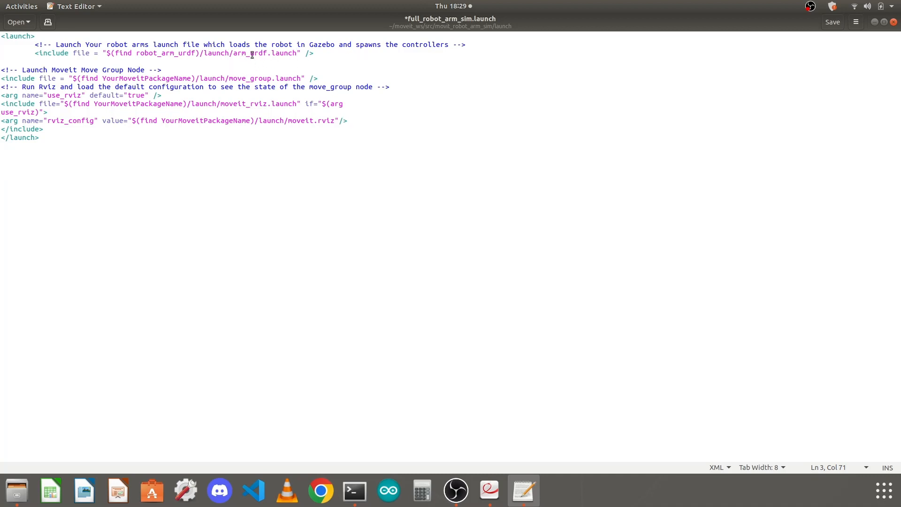
{"action": "left_click", "coordinate": [320, 78]}
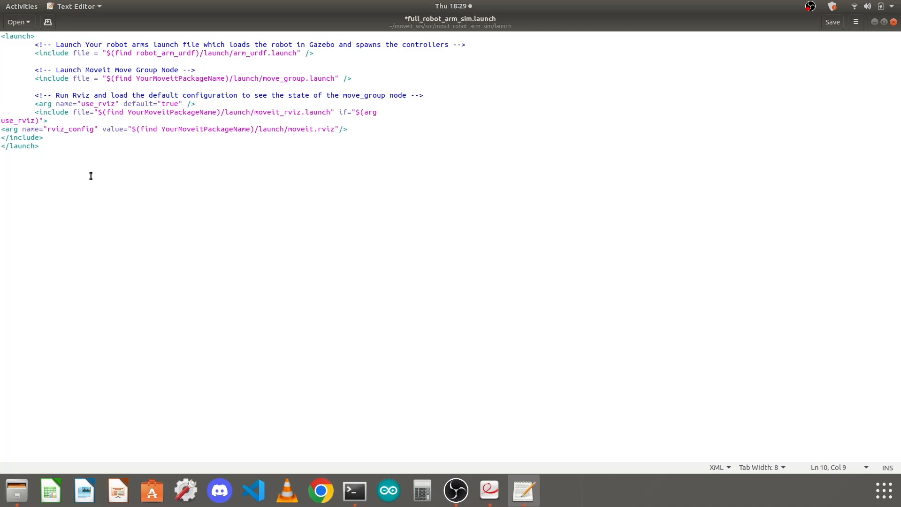
{"action": "mouse_move", "coordinate": [346, 114]}
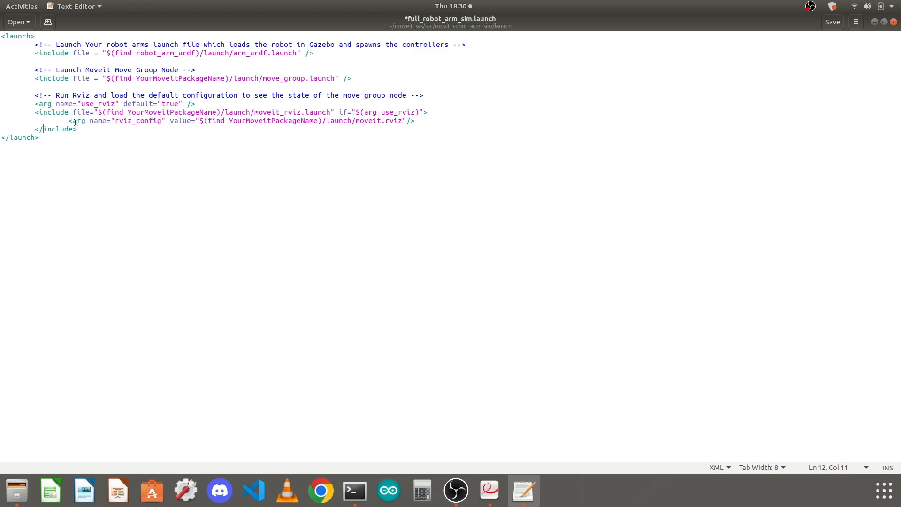
Nest the rviz_config arg inside its include and select the YourMoveitPackageName placeholder.
{"action": "left_click", "coordinate": [78, 128]}
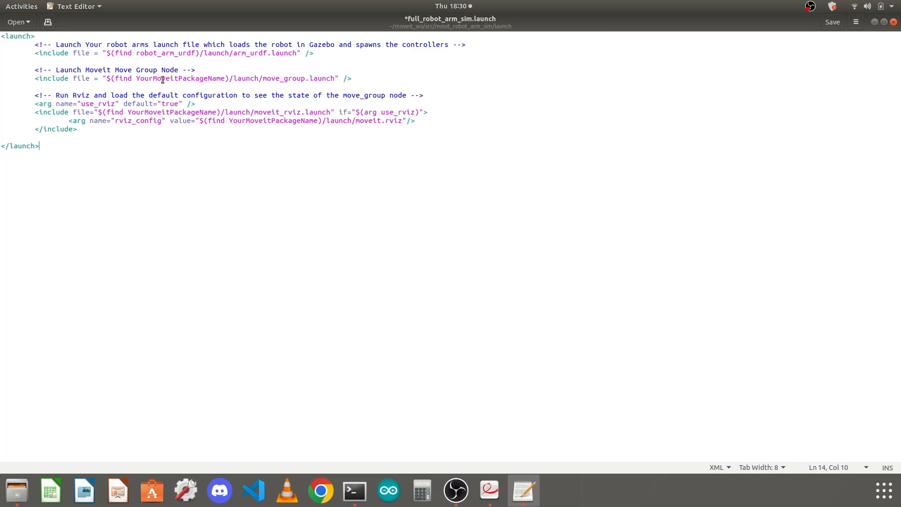
{"action": "double_click", "coordinate": [180, 77]}
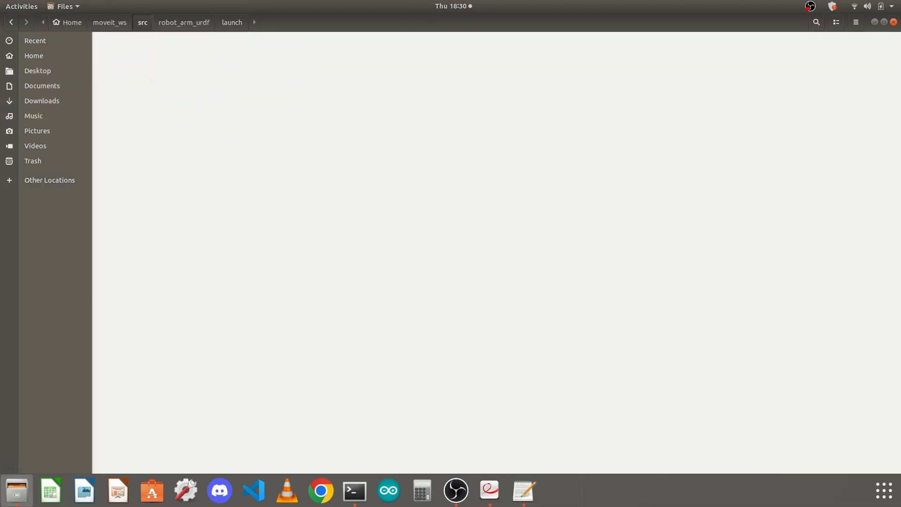
Copy the movit_robot_arm_sim folder name in Files and return to the launch file.
{"action": "right_click", "coordinate": [133, 59]}
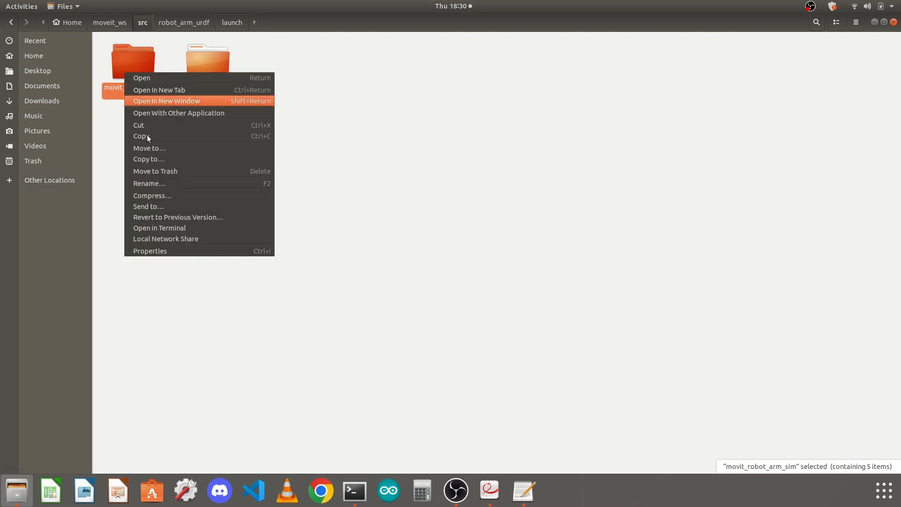
{"action": "left_click", "coordinate": [148, 183]}
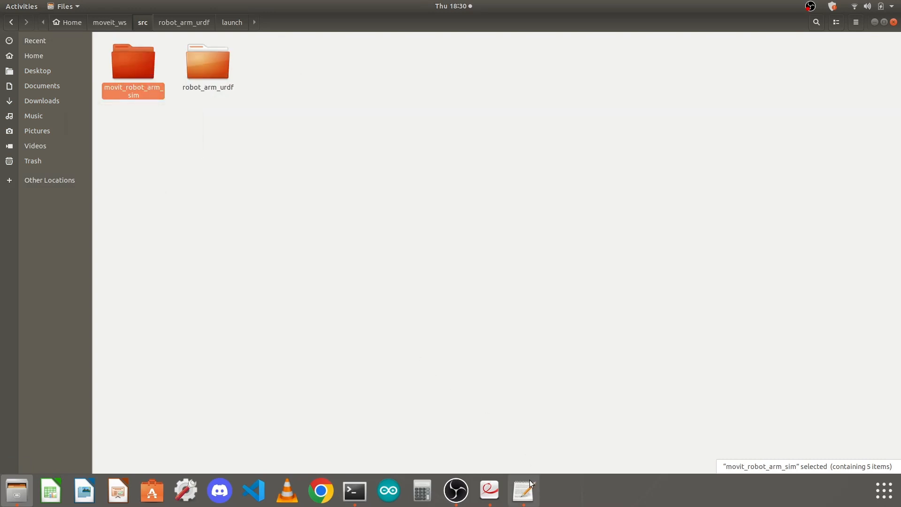
{"action": "left_click", "coordinate": [522, 490]}
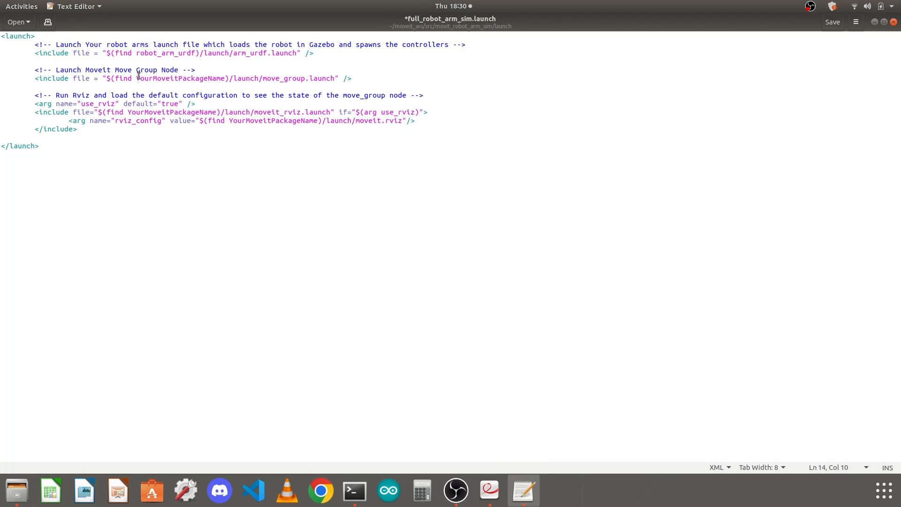
Replace the three YourMoveitPackageName placeholders with movit_robot_arm_sim.
{"action": "type", "text": "movit_robot_arm_sim"}
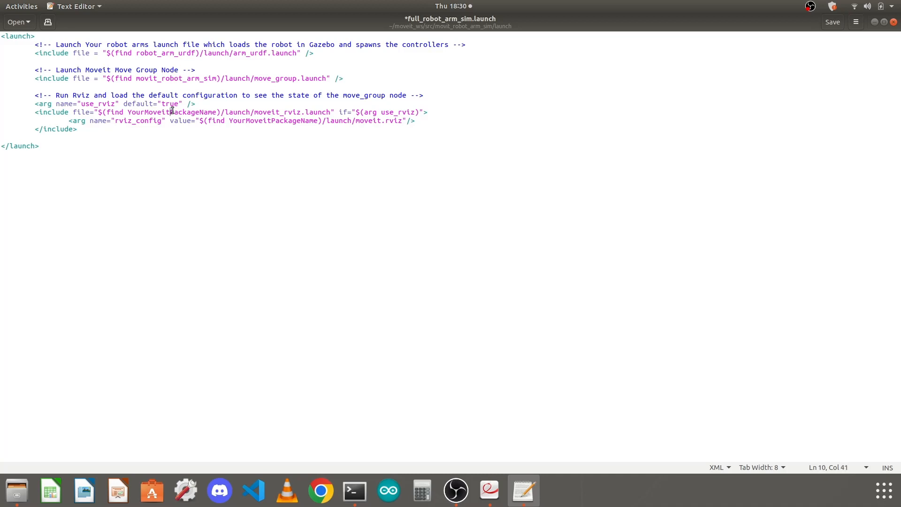
{"action": "type", "text": "movit_robot_arm_sim"}
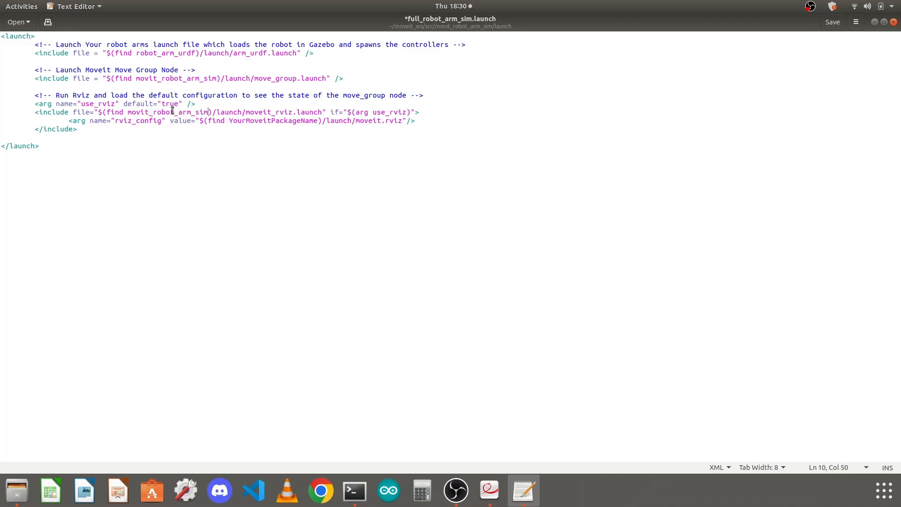
{"action": "type", "text": "movit_robot_arm_sim"}
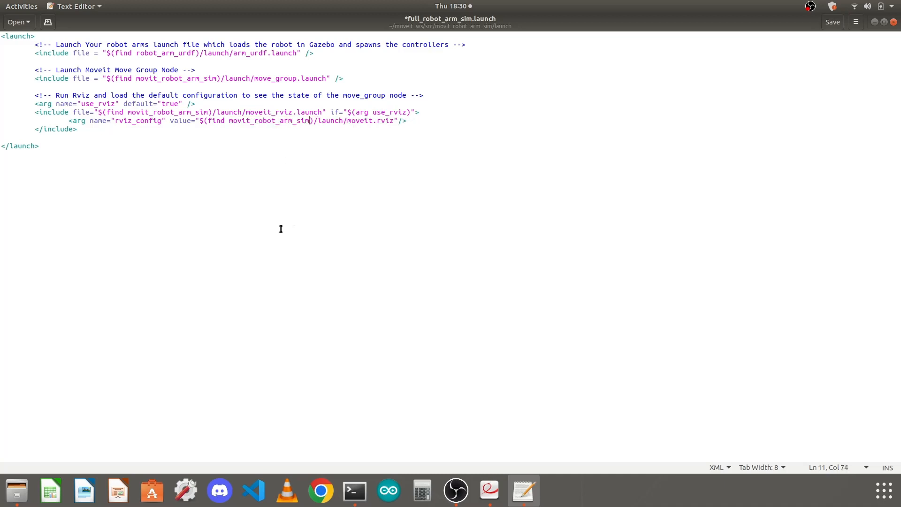
{"action": "double_click", "coordinate": [276, 78]}
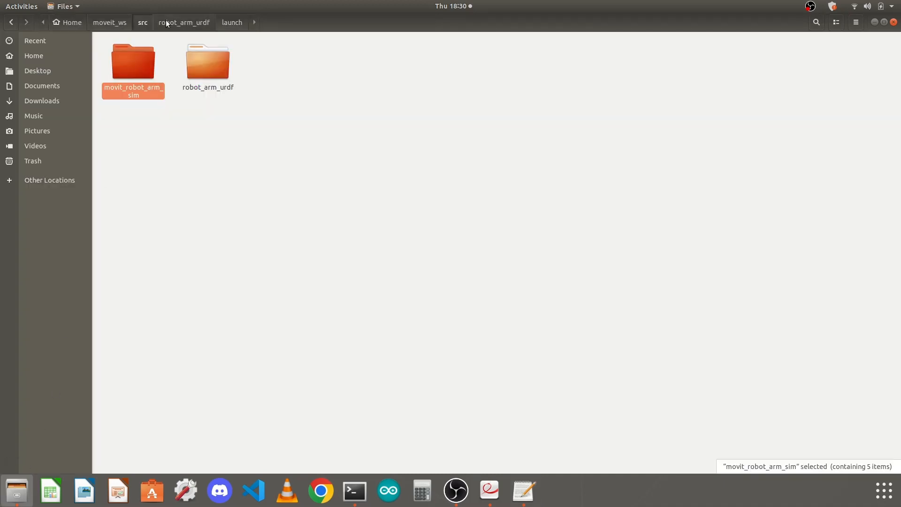
Browse into the movit_robot_arm_sim package's launch folder in Files.
{"action": "left_click", "coordinate": [109, 22]}
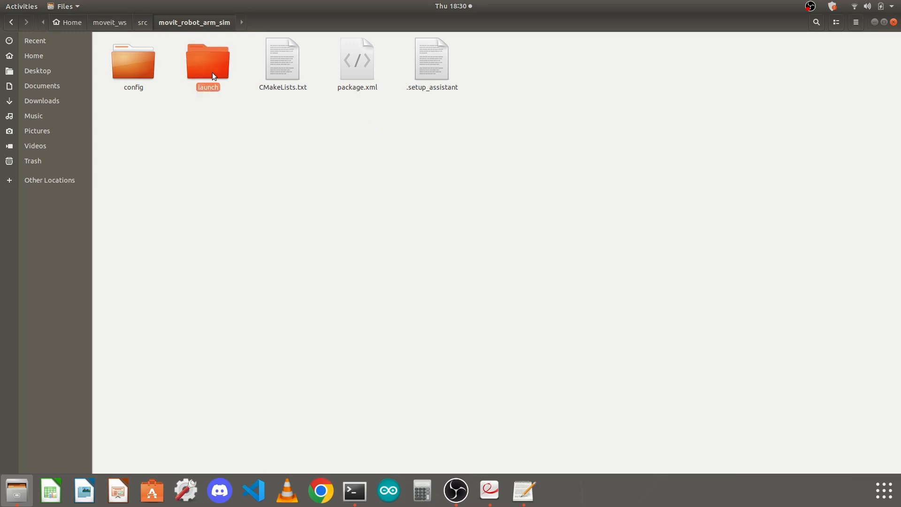
{"action": "double_click", "coordinate": [208, 59]}
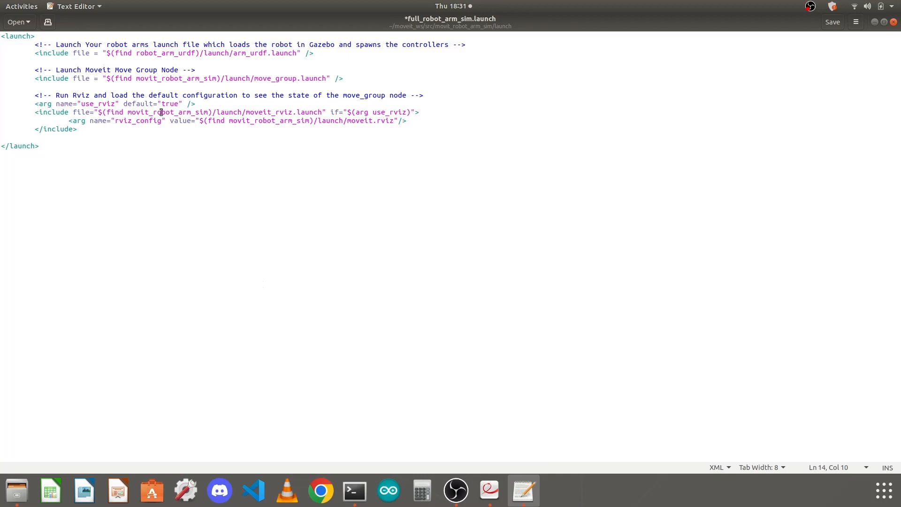
Verify the rviz_config package name and save full_robot_arm_sim.launch.
{"action": "double_click", "coordinate": [268, 121]}
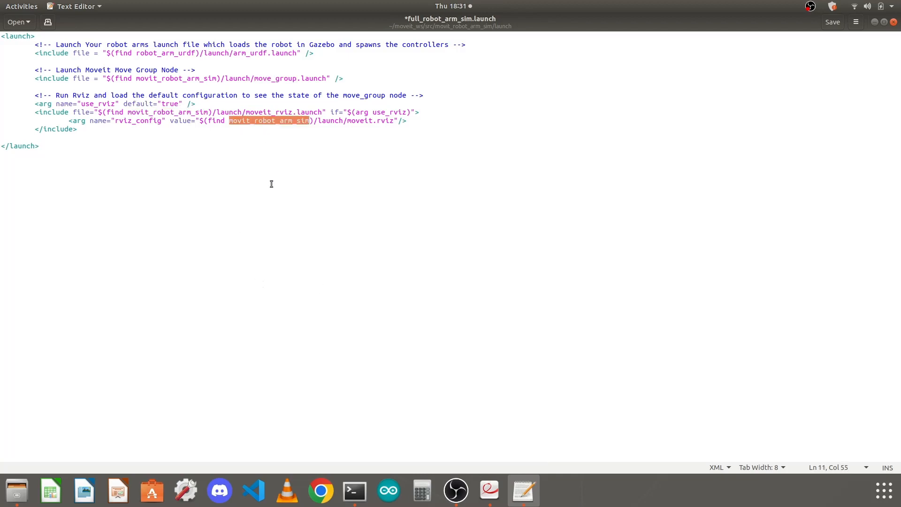
{"action": "key", "text": "ctrl+s"}
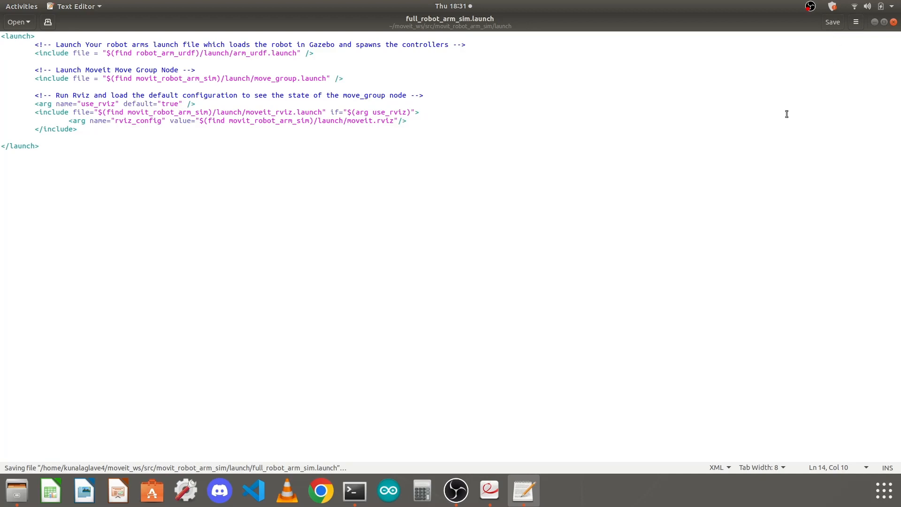
{"action": "mouse_move", "coordinate": [716, 117]}
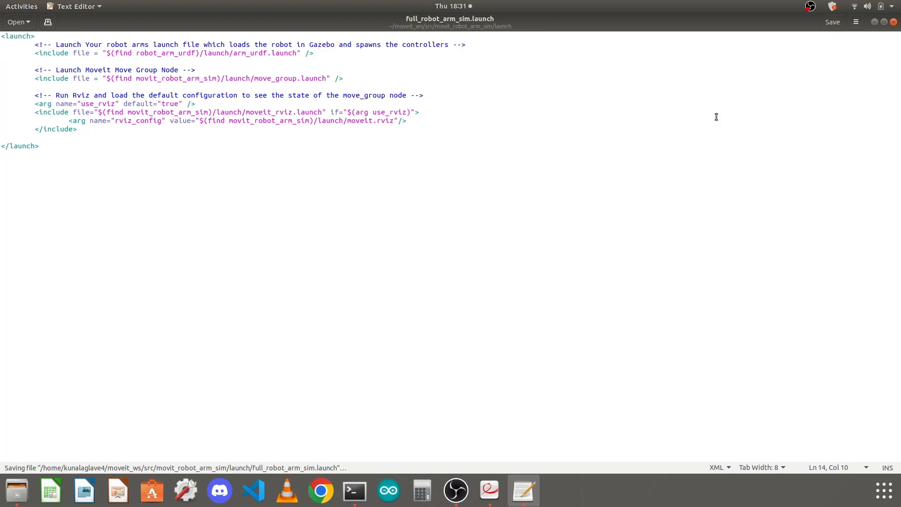
{"action": "key", "text": "ctrl+a"}
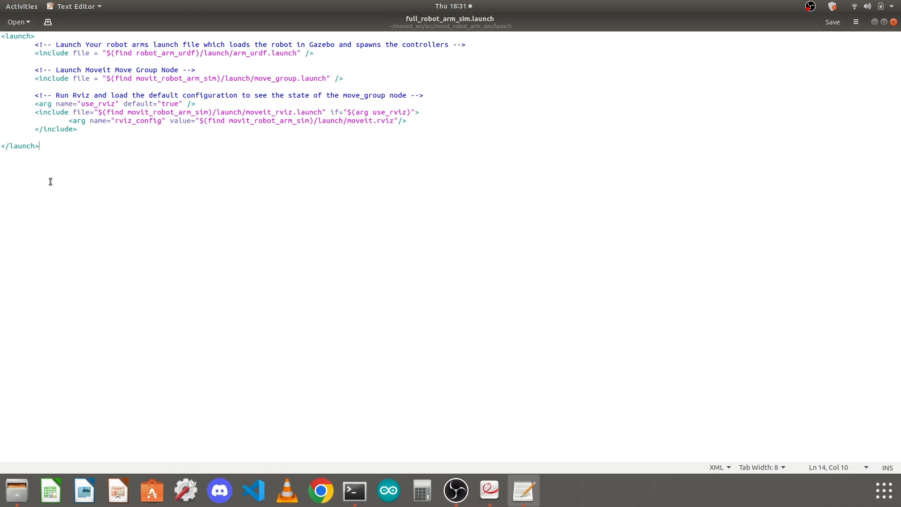
{"action": "mouse_move", "coordinate": [37, 194]}
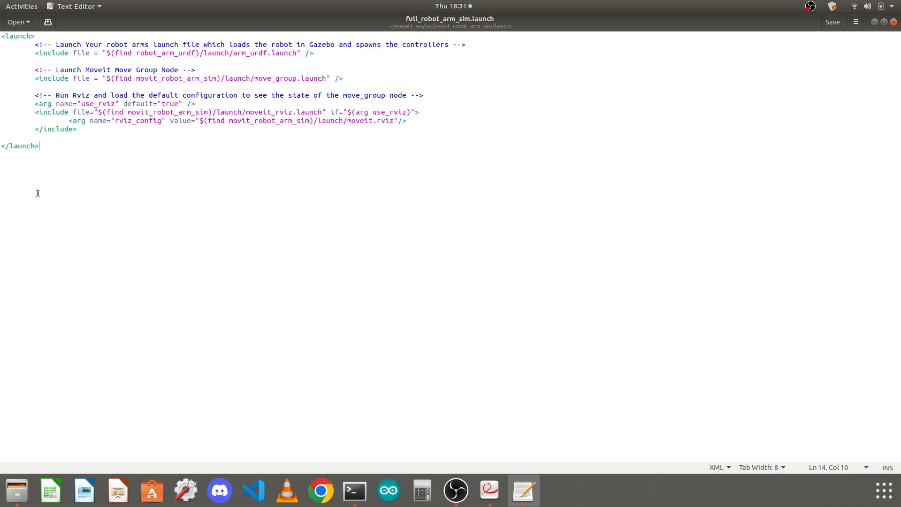